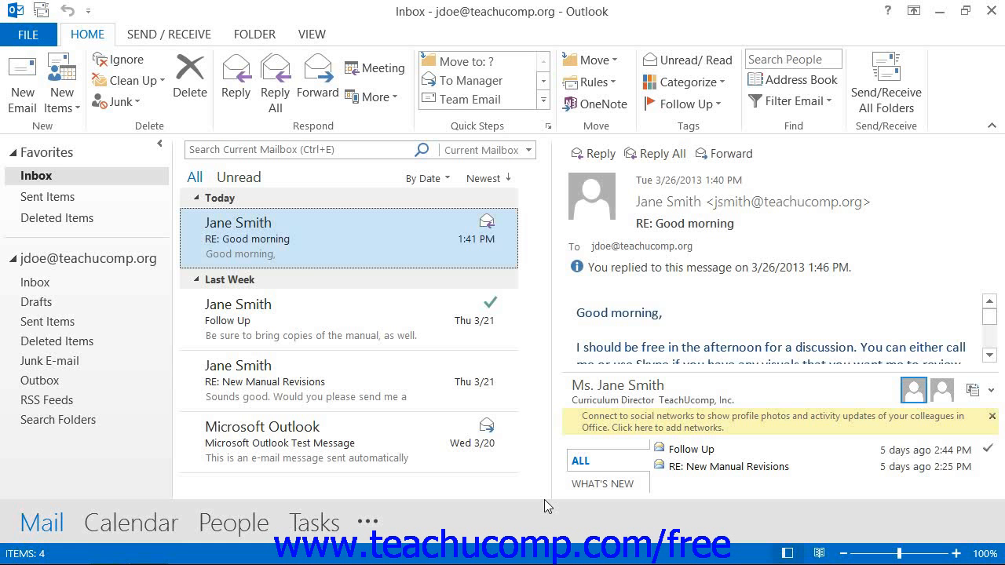
mouse_move(490, 506)
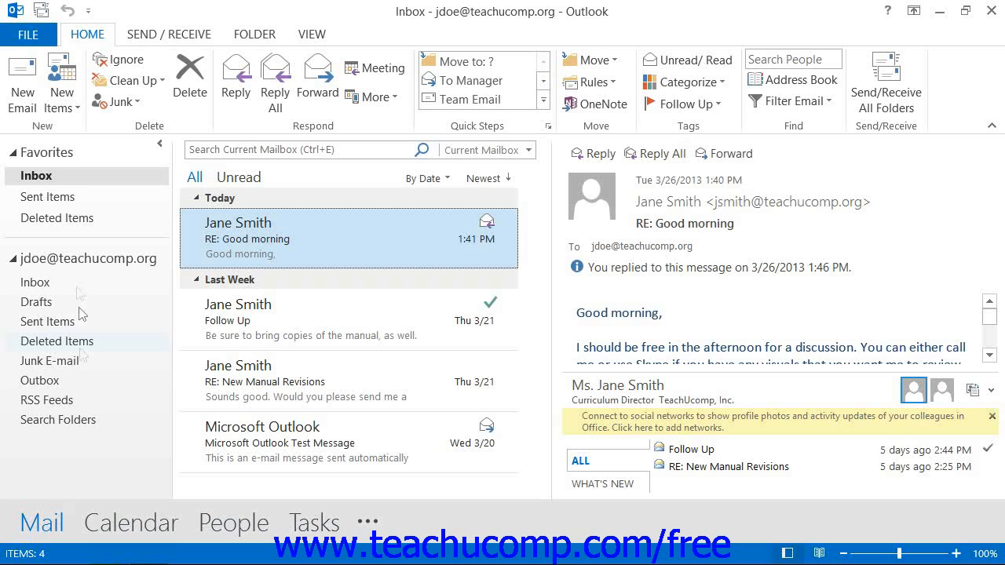
mouse_move(66, 204)
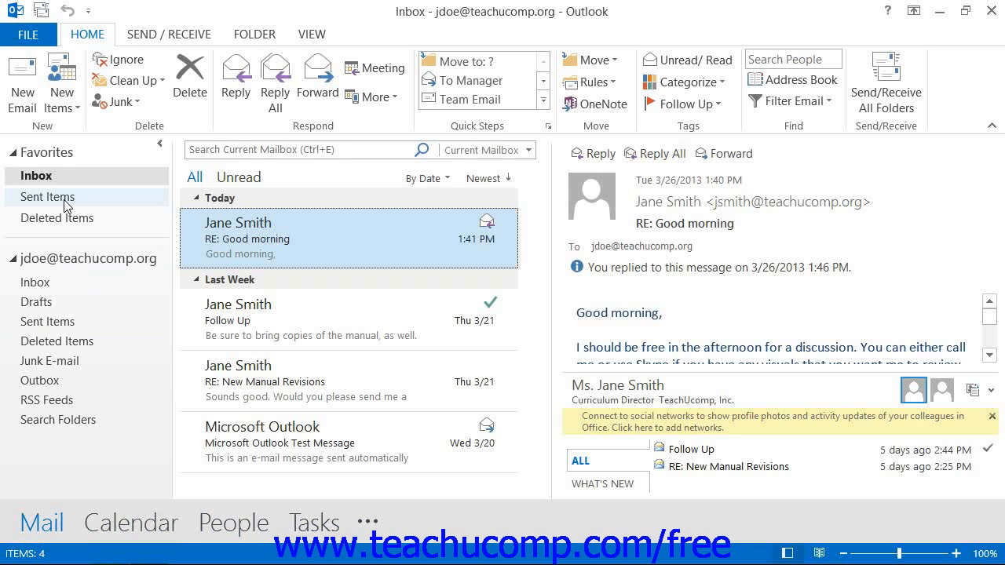
Show the Sent Items folder, previewing the 'Copy of manual' message with its Word attachment
click(47, 196)
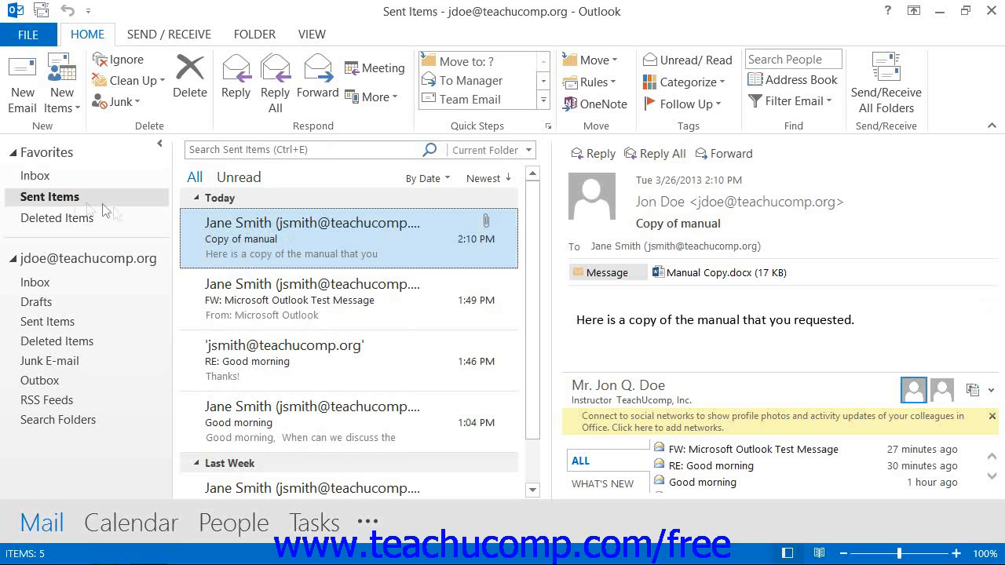
mouse_move(312, 218)
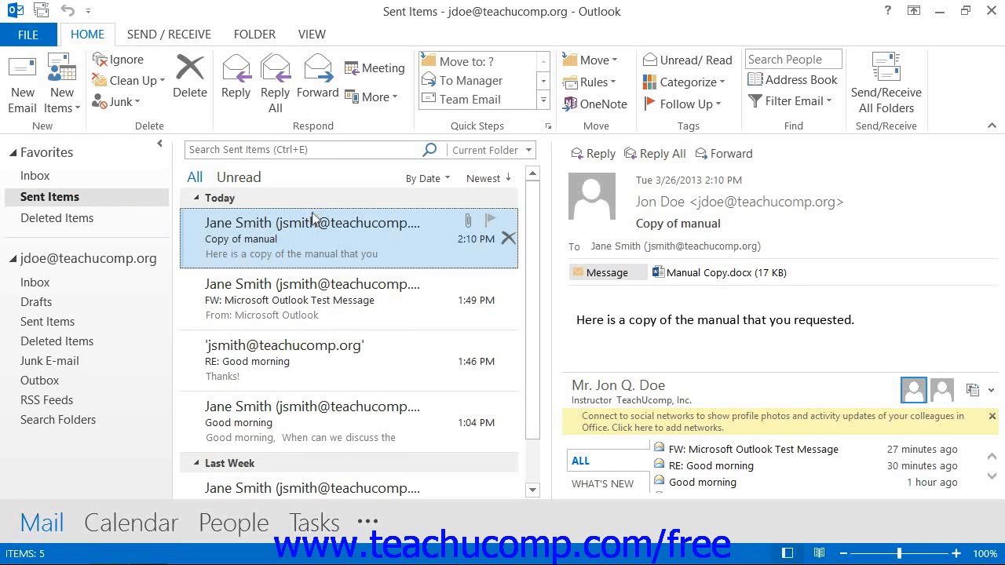